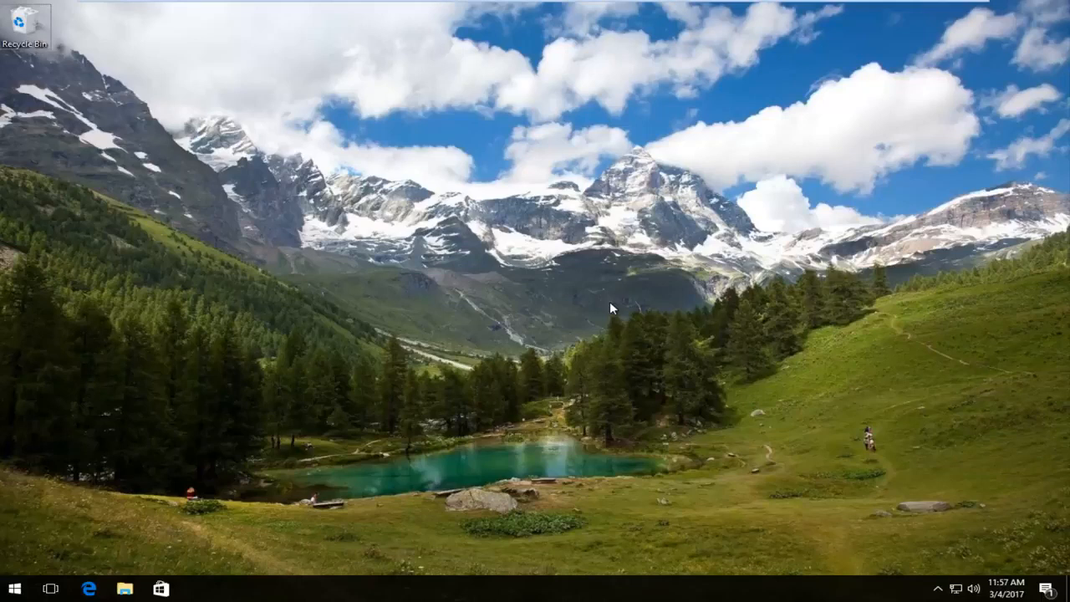
{"action": "mouse_move", "coordinate": [4, 593]}
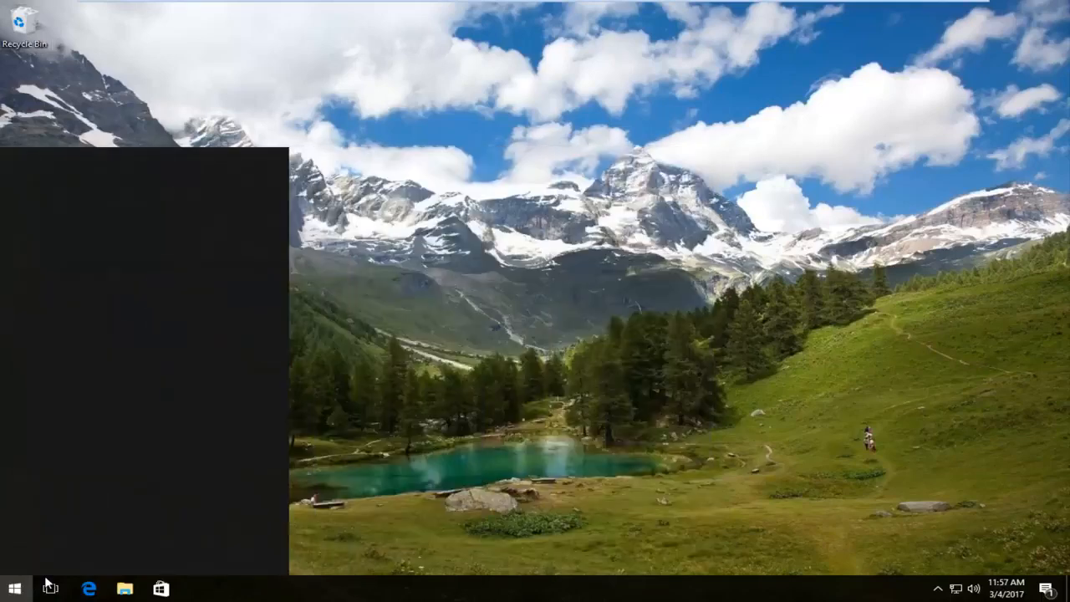
- Search 'internet' in Start, launch Internet Explorer and maximise its window
{"action": "type", "text": "internet"}
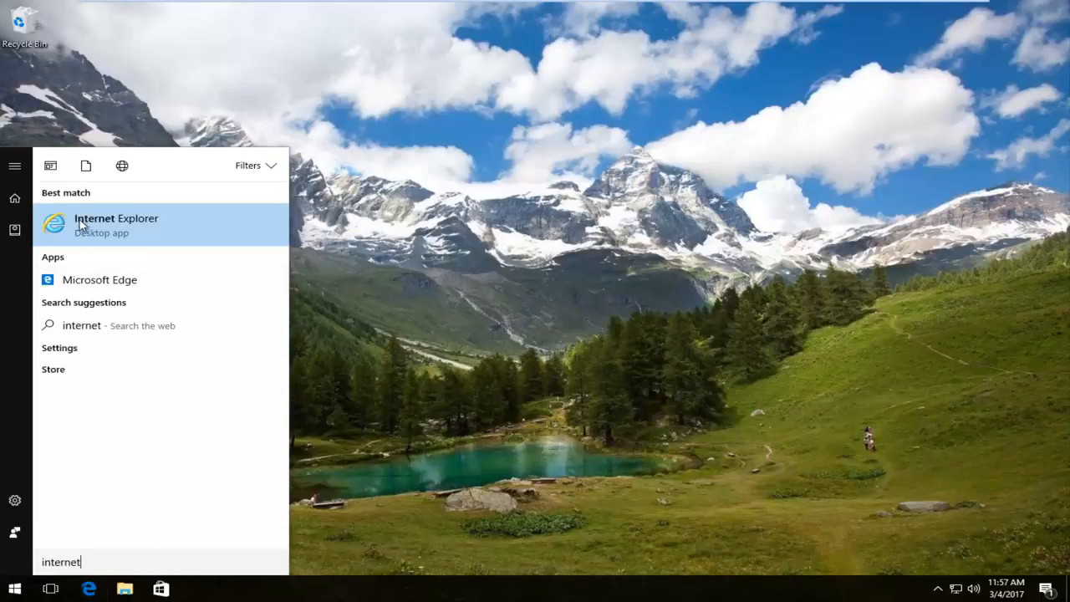
{"action": "left_click", "coordinate": [93, 223]}
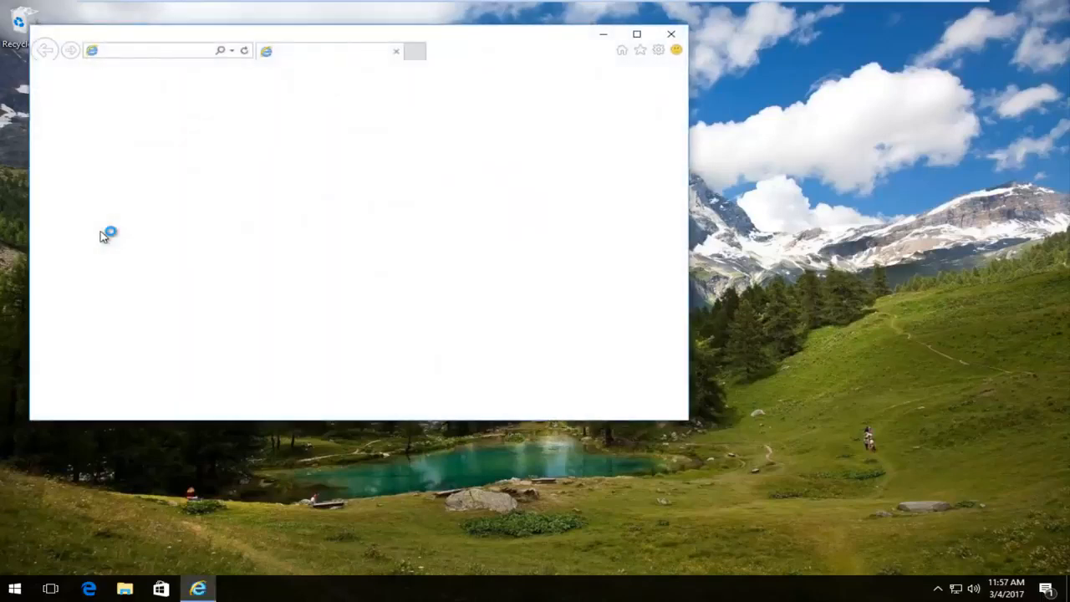
{"action": "mouse_move", "coordinate": [708, 280]}
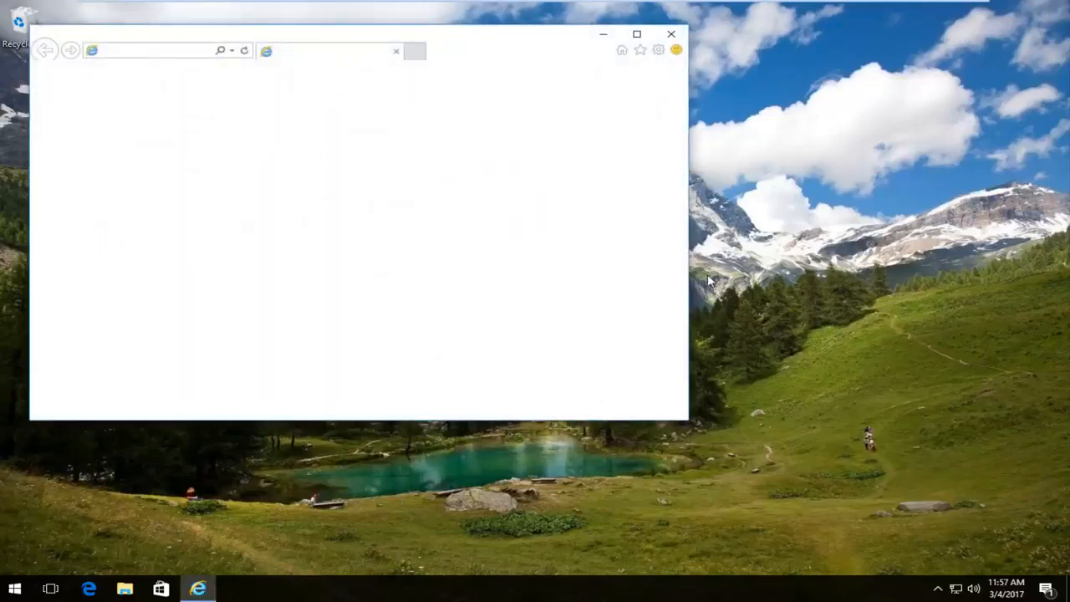
{"action": "mouse_move", "coordinate": [644, 111]}
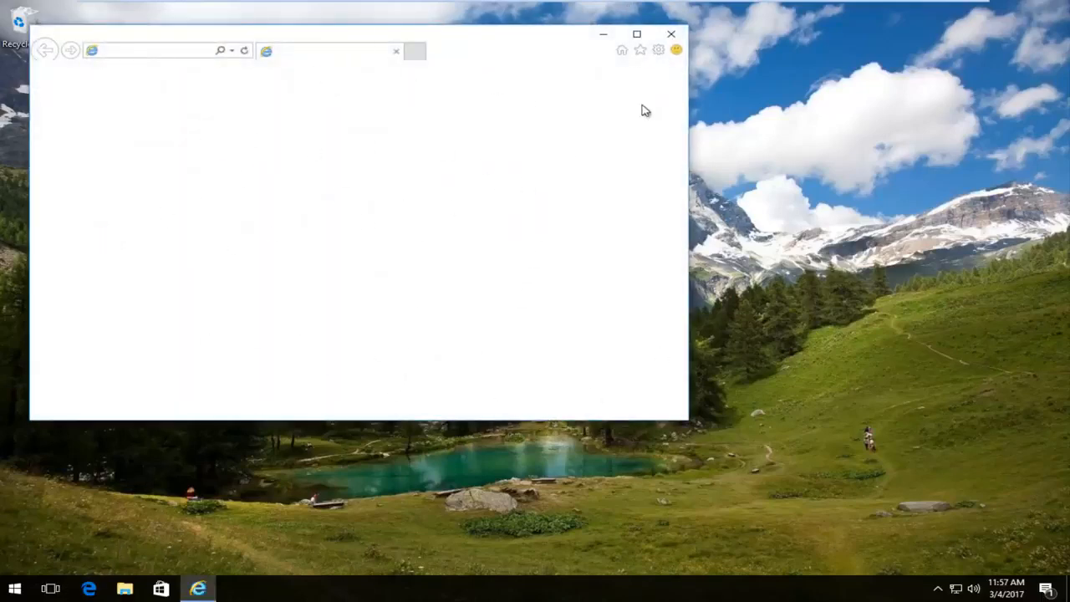
{"action": "left_click", "coordinate": [636, 34]}
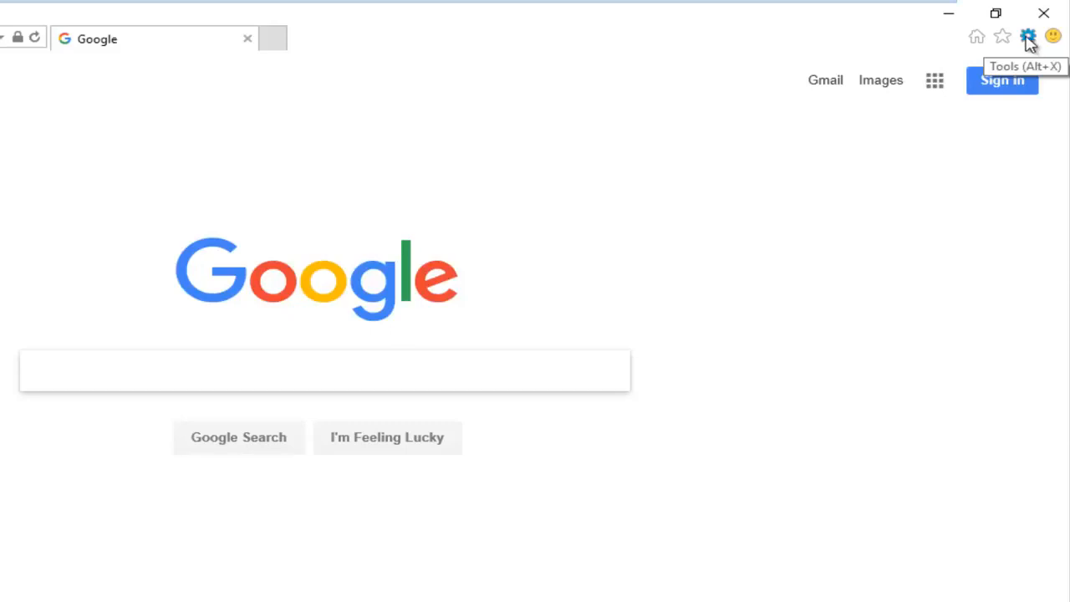
{"action": "mouse_move", "coordinate": [1029, 44]}
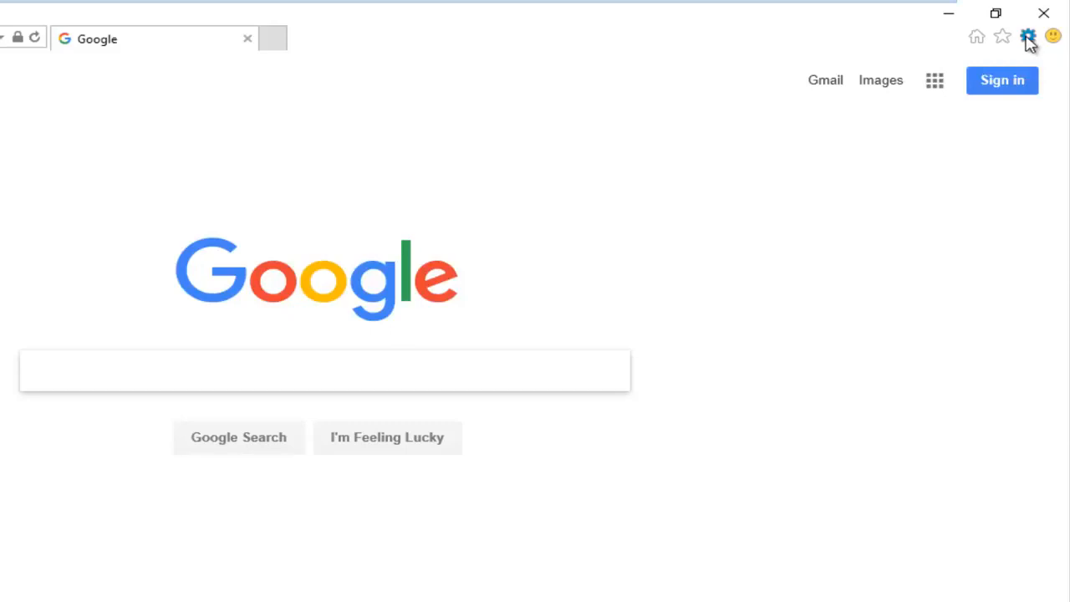
- Open the gear Tools menu in Internet Explorer
{"action": "left_click", "coordinate": [1027, 35]}
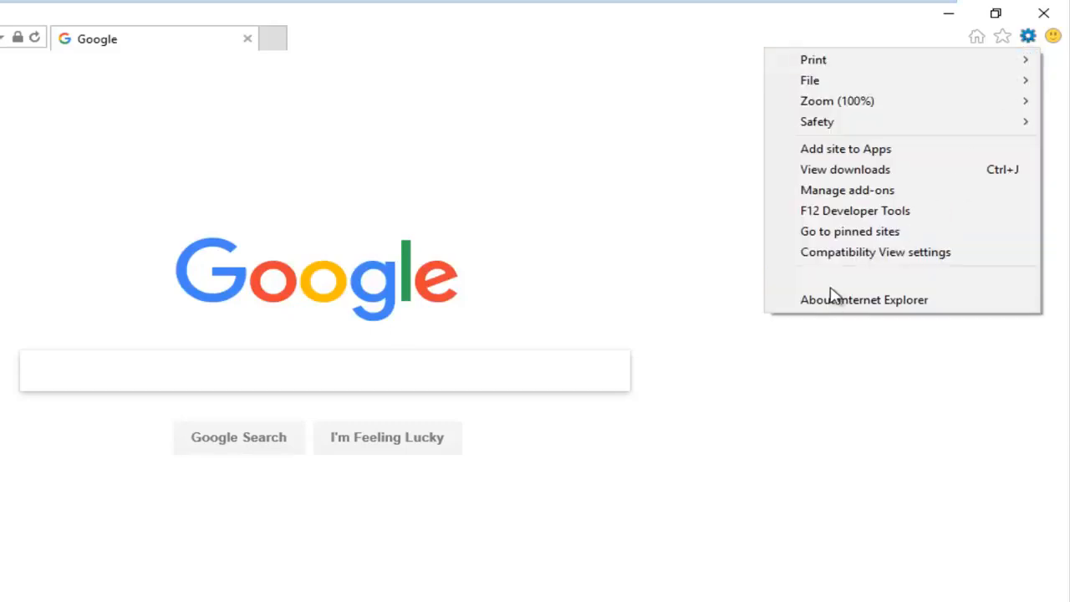
{"action": "mouse_move", "coordinate": [843, 279]}
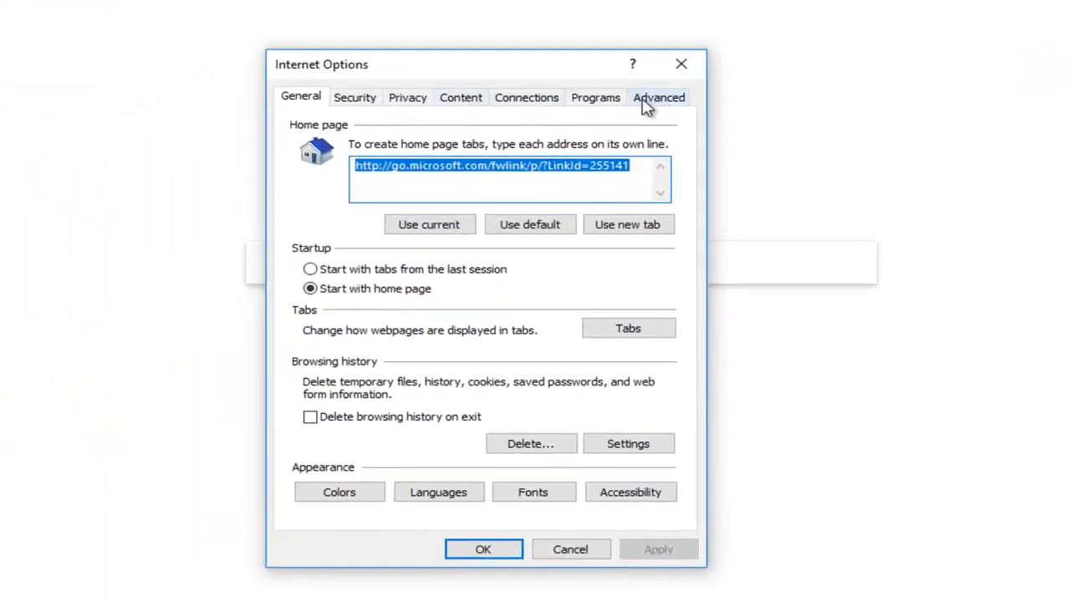
- Show the Advanced tab of Internet Options, scrolled to the Browsing settings
{"action": "left_click", "coordinate": [658, 97]}
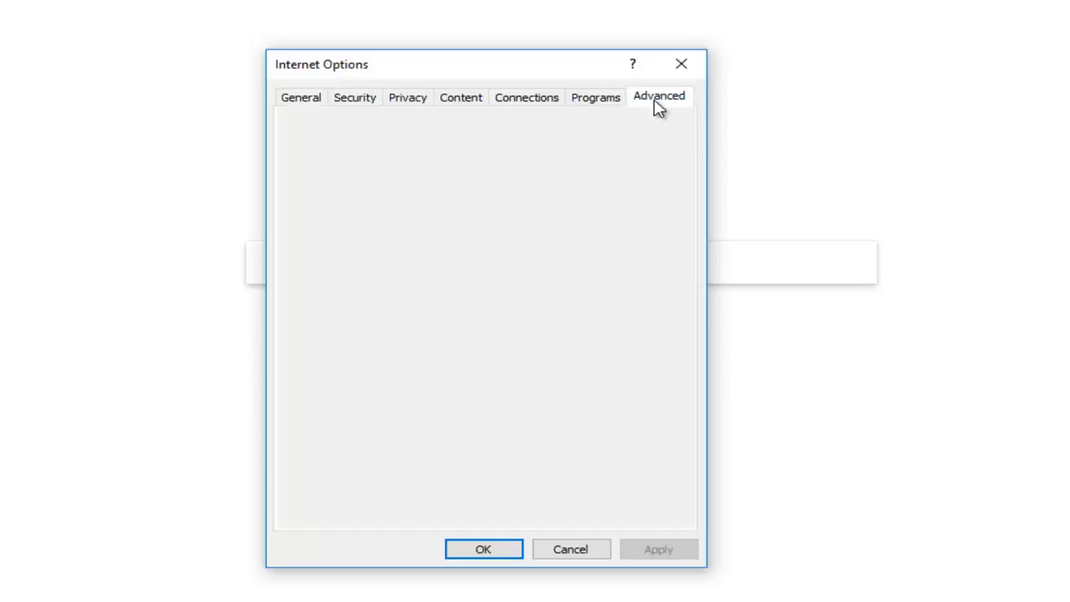
{"action": "left_click", "coordinate": [658, 96]}
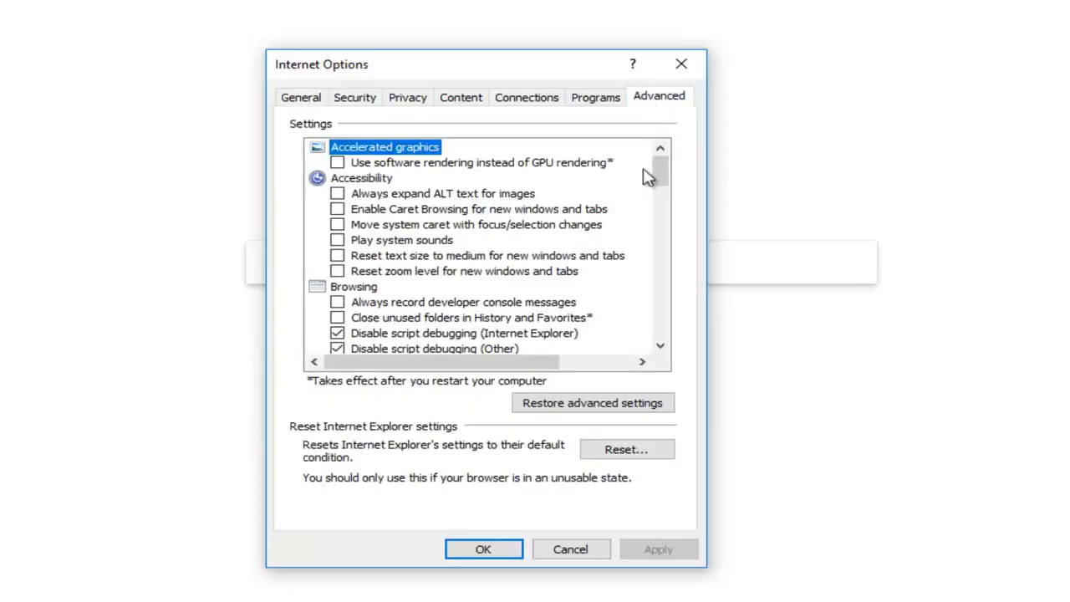
{"action": "mouse_move", "coordinate": [628, 170]}
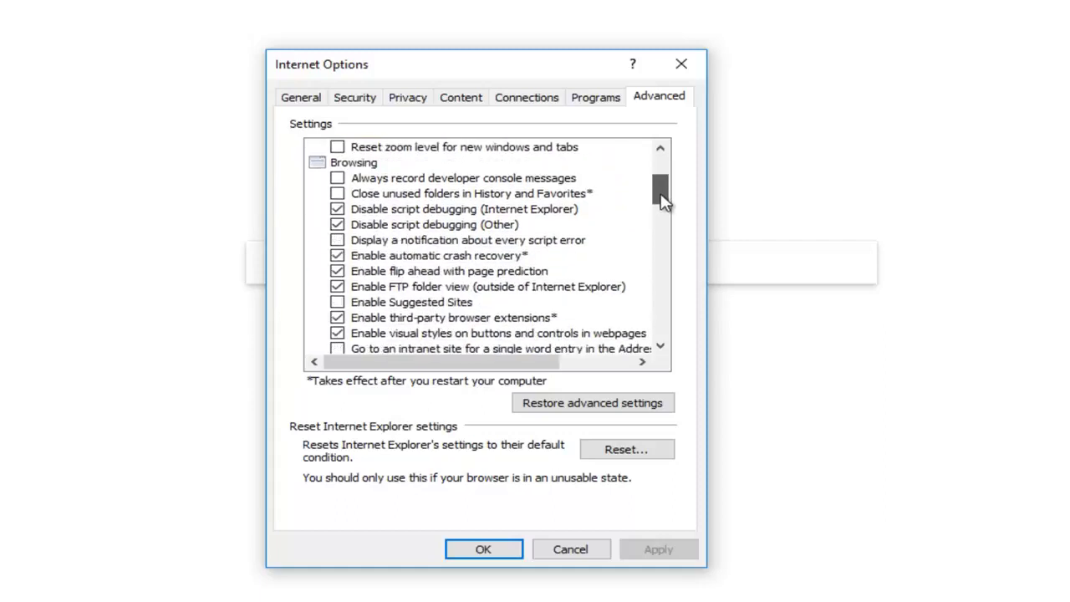
{"action": "scroll", "scroll_direction": "down", "scroll_amount": 3}
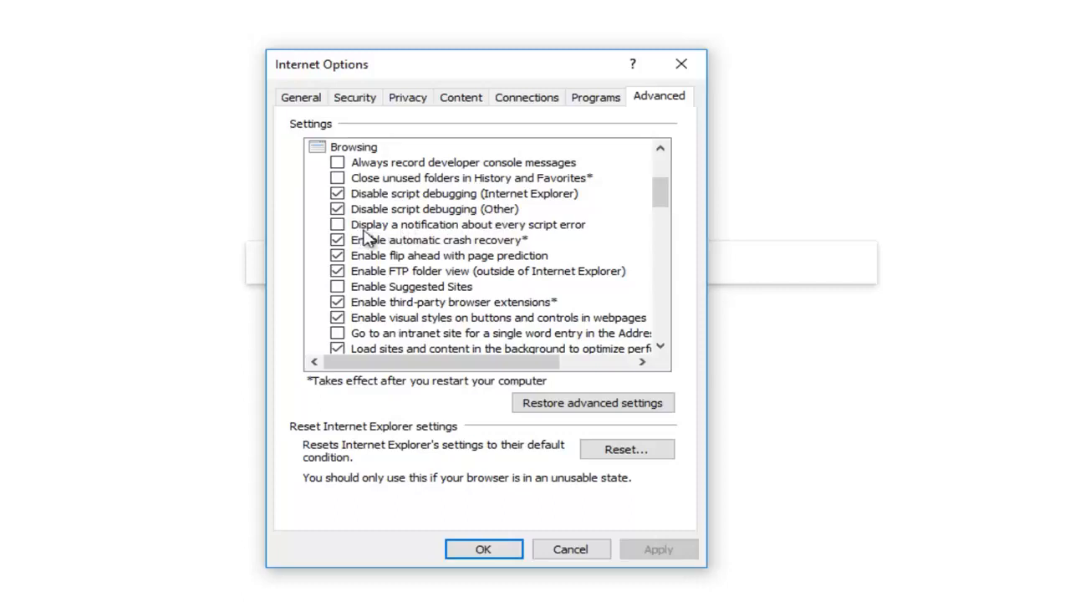
{"action": "mouse_move", "coordinate": [429, 234]}
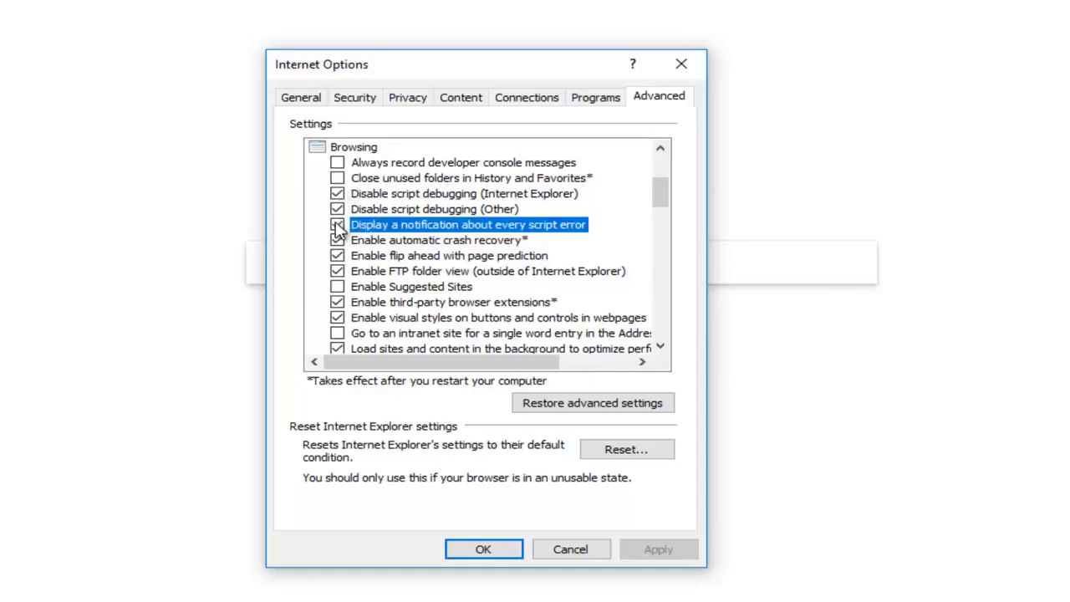
- Uncheck 'Display a notification about every script error' and confirm with OK
{"action": "left_click", "coordinate": [337, 224]}
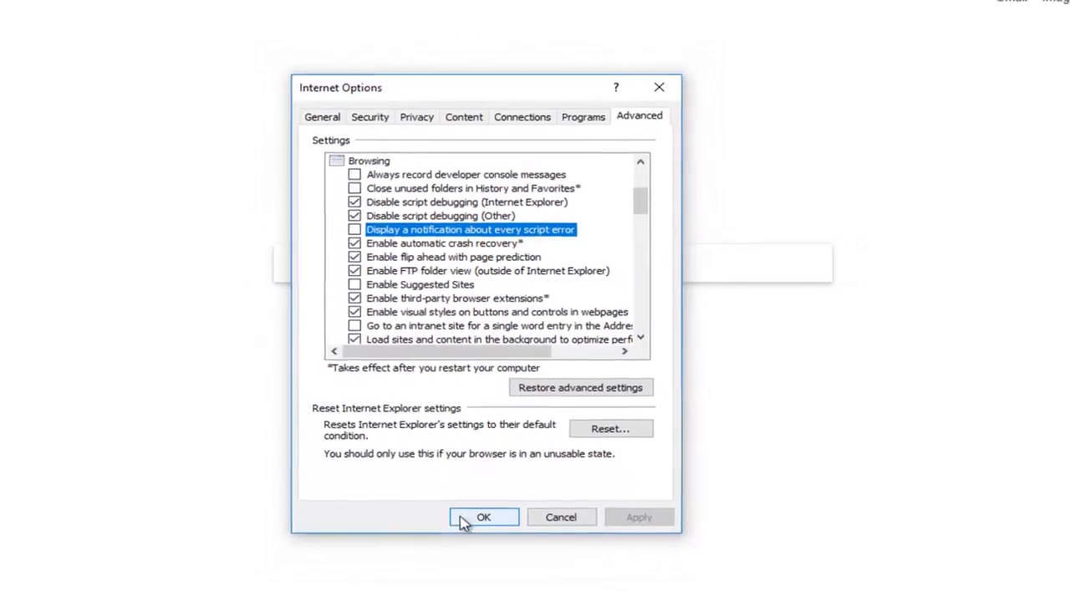
{"action": "left_click", "coordinate": [483, 516]}
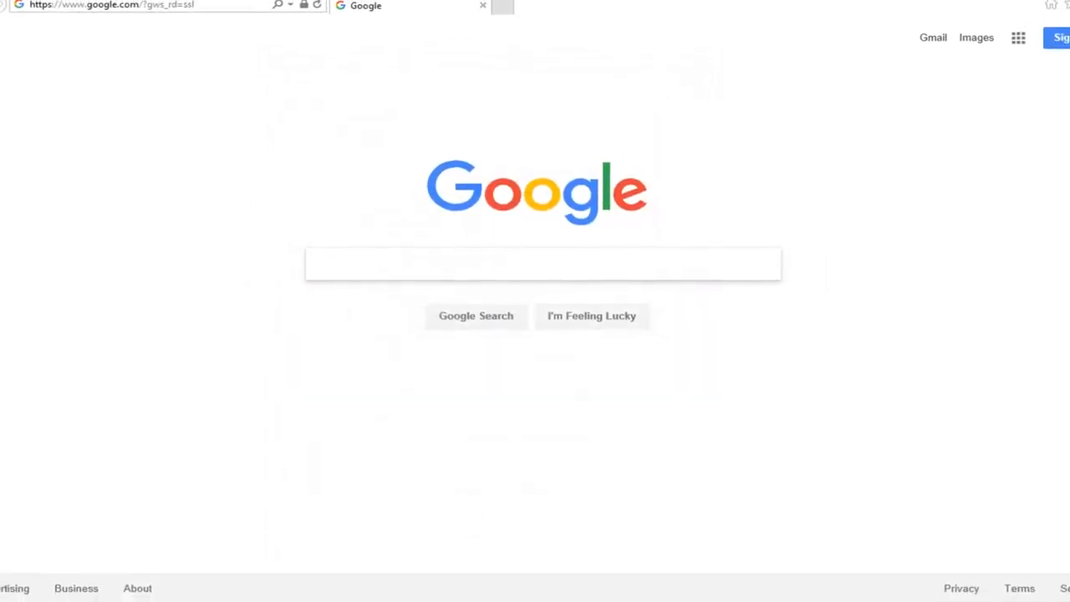